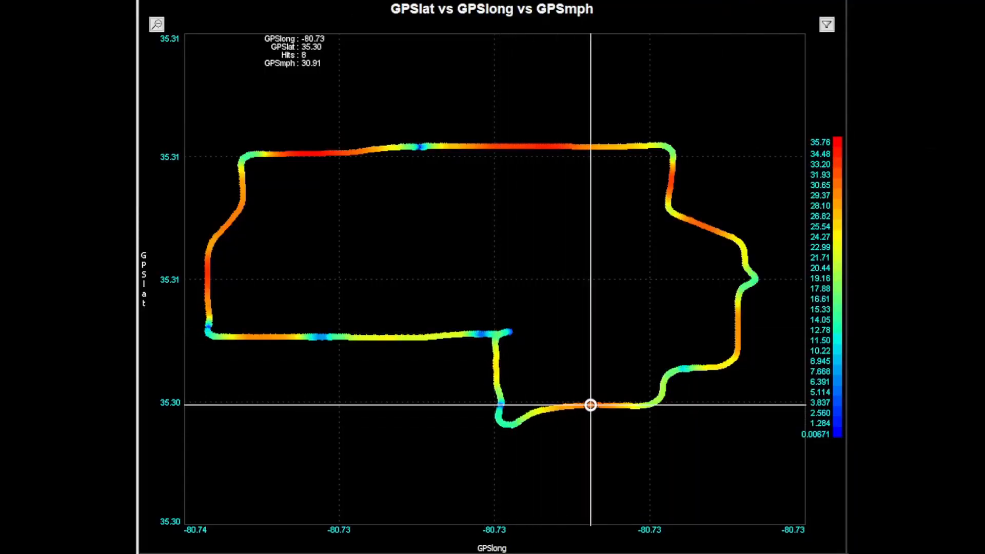
mouse_move(716, 367)
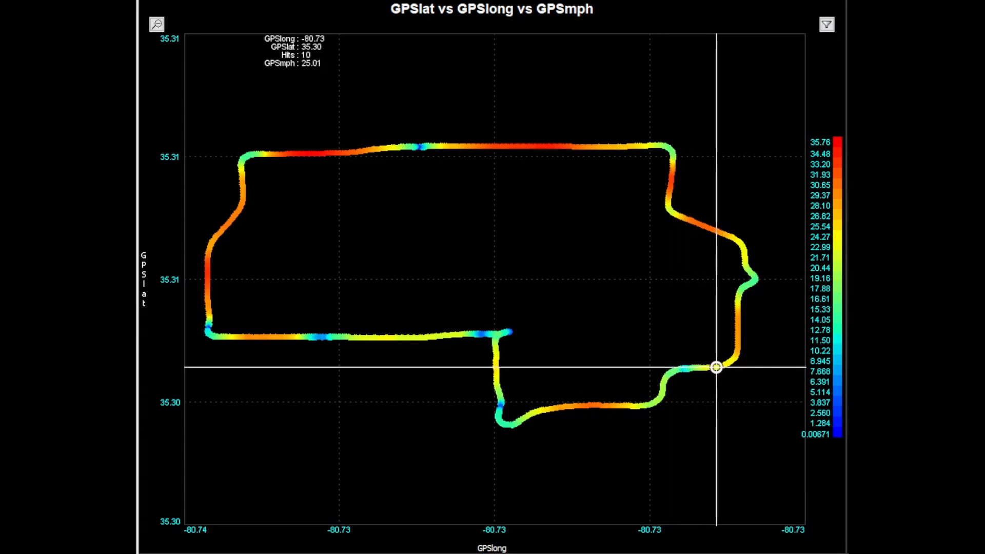
mouse_move(744, 259)
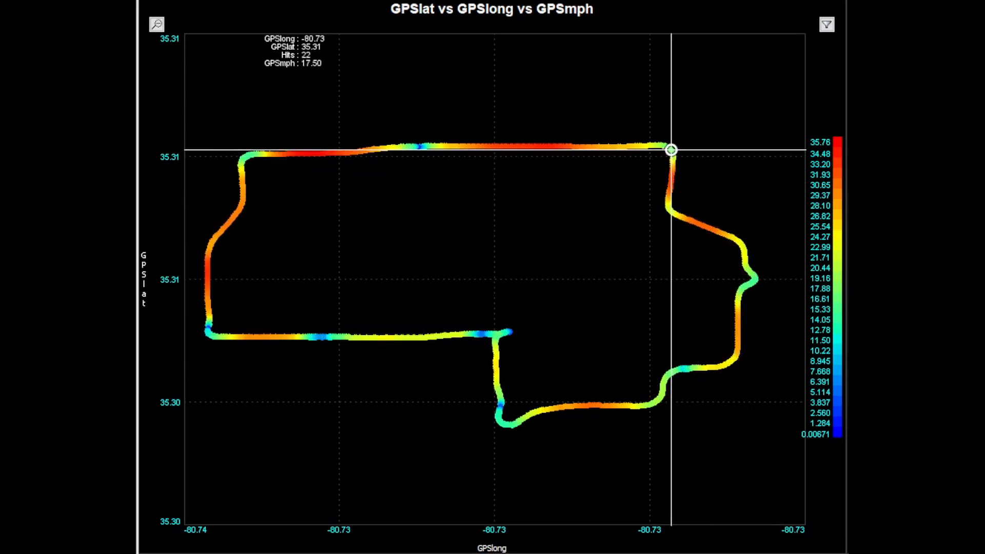
mouse_move(455, 146)
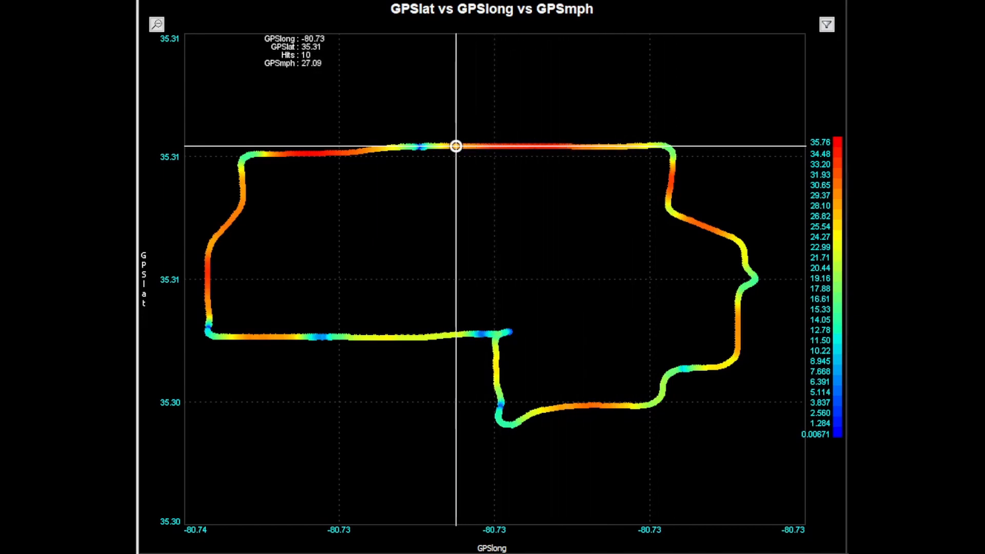
mouse_move(416, 146)
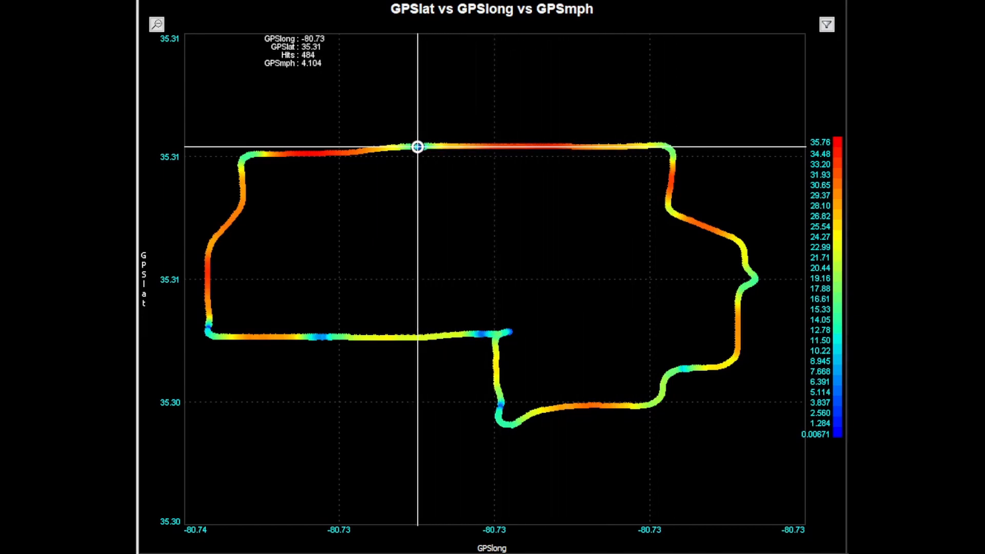
mouse_move(247, 154)
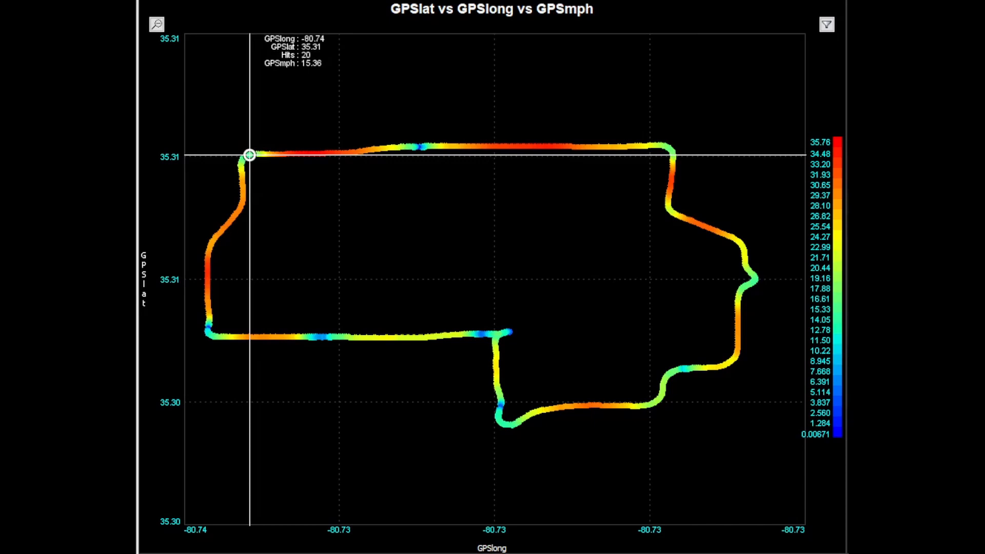